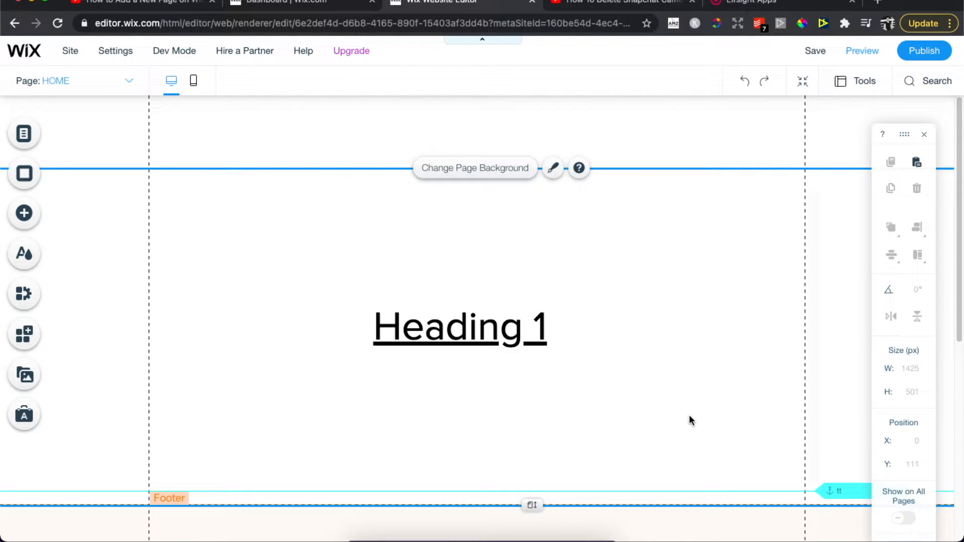
{"action": "mouse_move", "coordinate": [688, 422]}
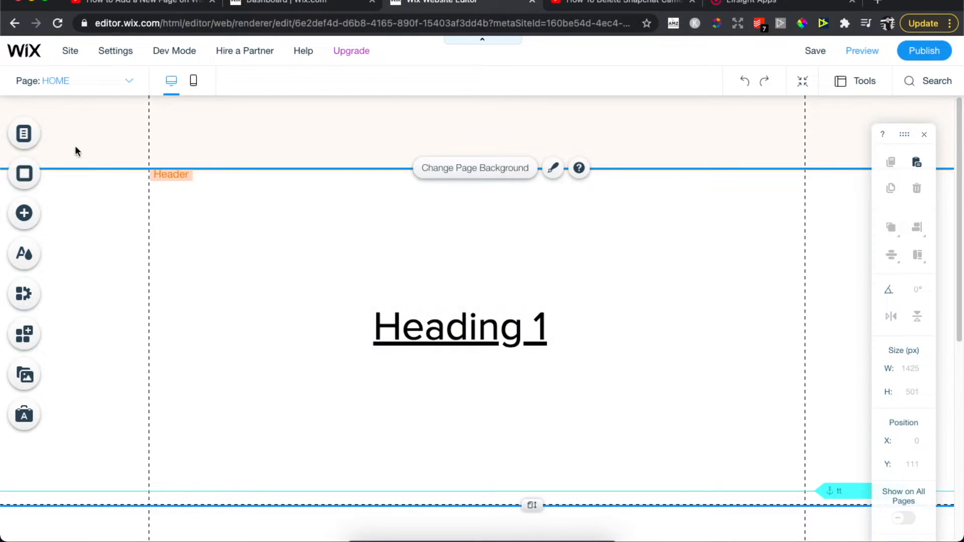
{"action": "mouse_move", "coordinate": [19, 119]}
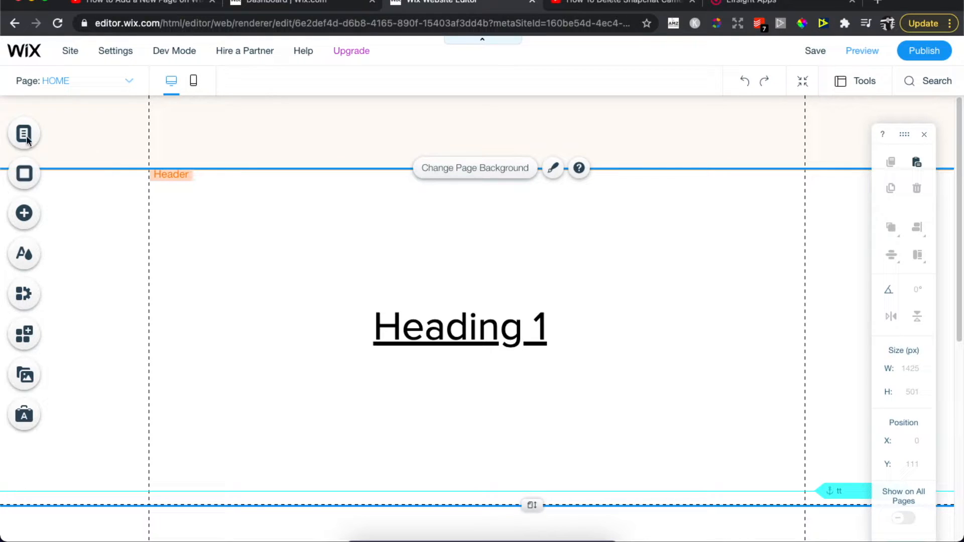
{"action": "mouse_move", "coordinate": [24, 134]}
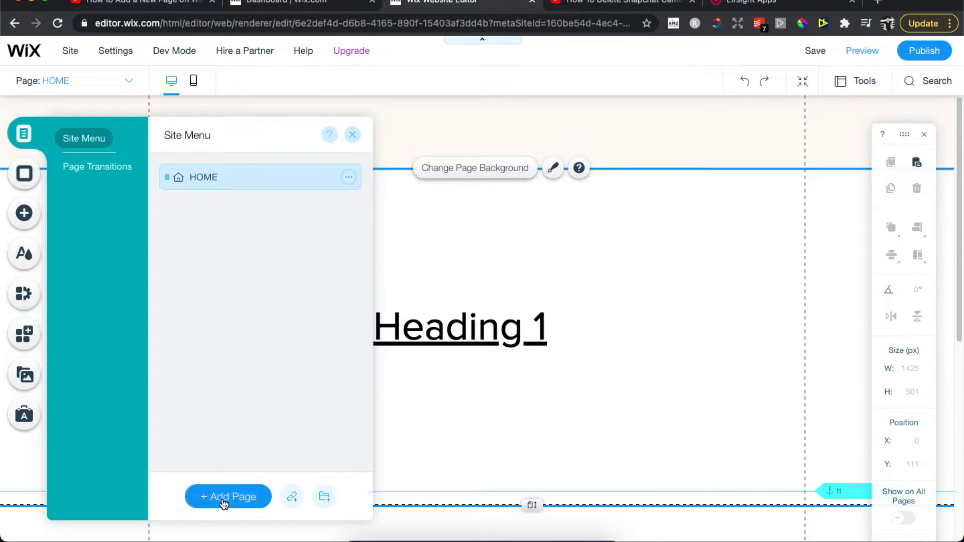
Add a new page and name it 'sdsdsd' in the site menu
{"action": "left_click", "coordinate": [228, 497]}
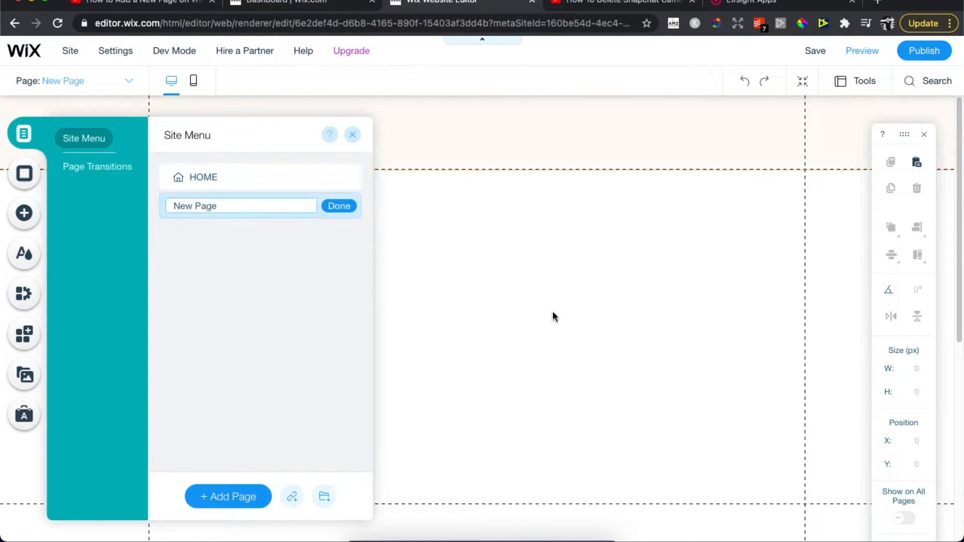
{"action": "left_click", "coordinate": [253, 205]}
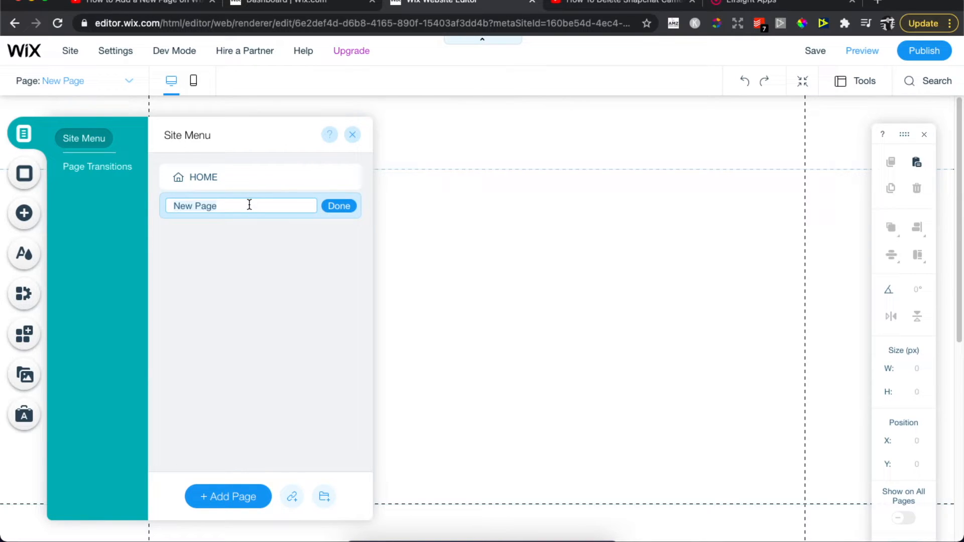
{"action": "type", "text": "sdsdsd"}
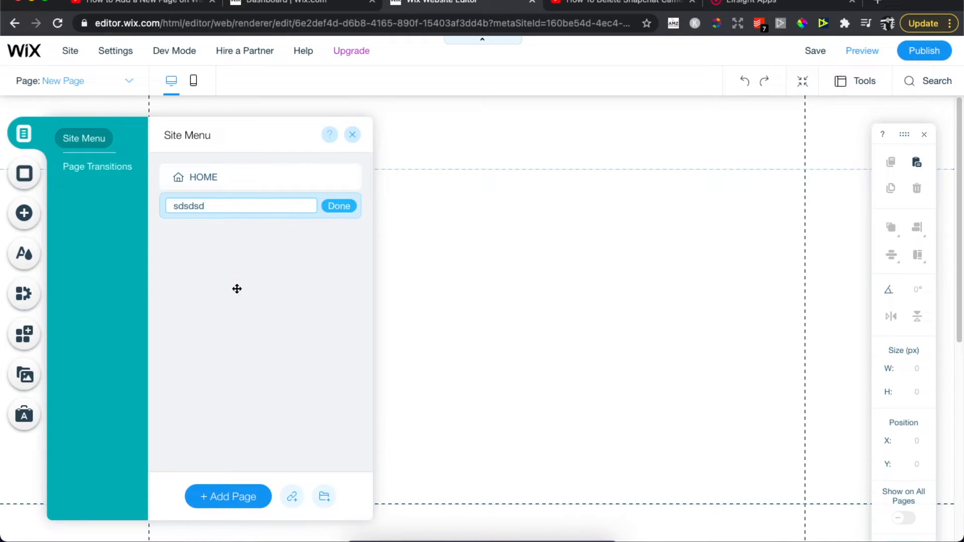
{"action": "left_click", "coordinate": [338, 206]}
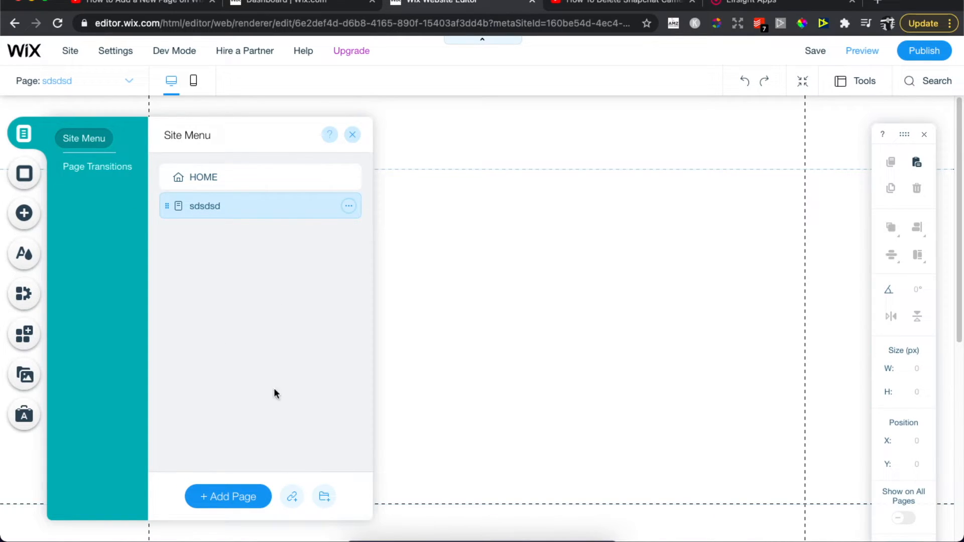
{"action": "mouse_move", "coordinate": [253, 227]}
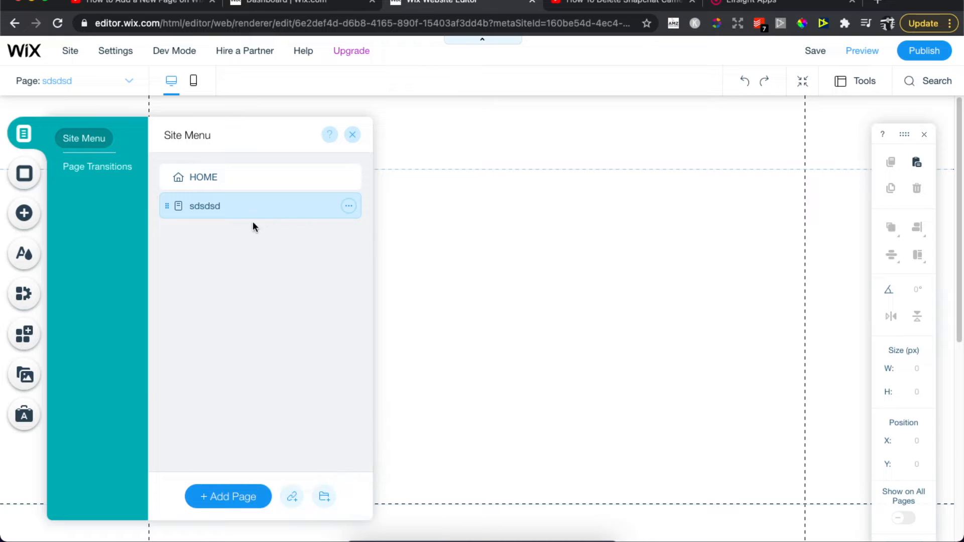
{"action": "mouse_move", "coordinate": [507, 241]}
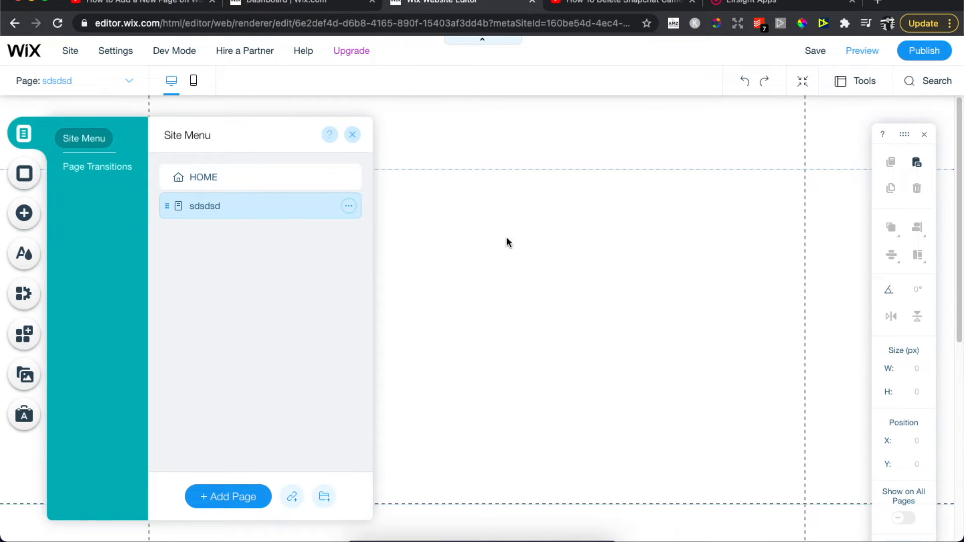
Close the site menu and switch the editor to the 'sdsdsd' page via the page list
{"action": "left_click", "coordinate": [352, 135]}
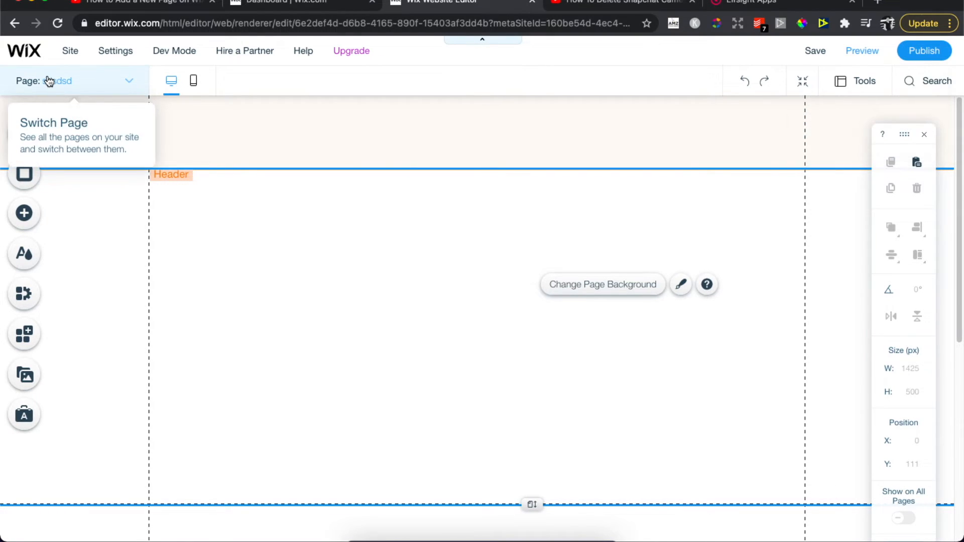
{"action": "left_click", "coordinate": [128, 80]}
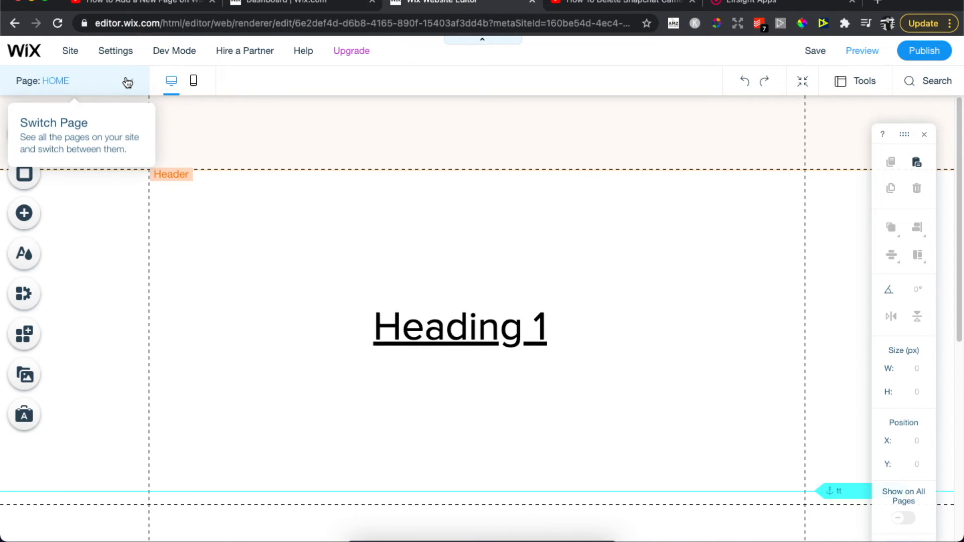
{"action": "left_click", "coordinate": [74, 80]}
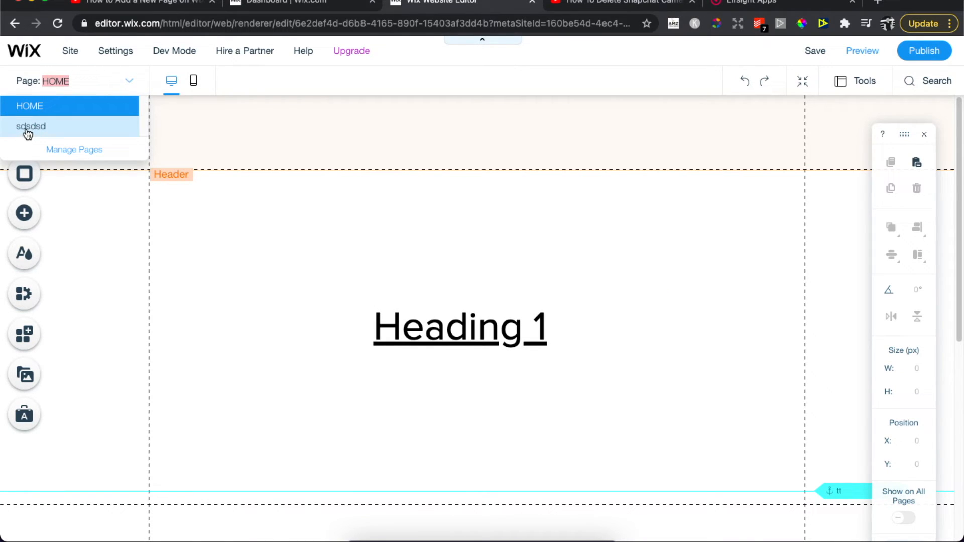
{"action": "left_click", "coordinate": [30, 126]}
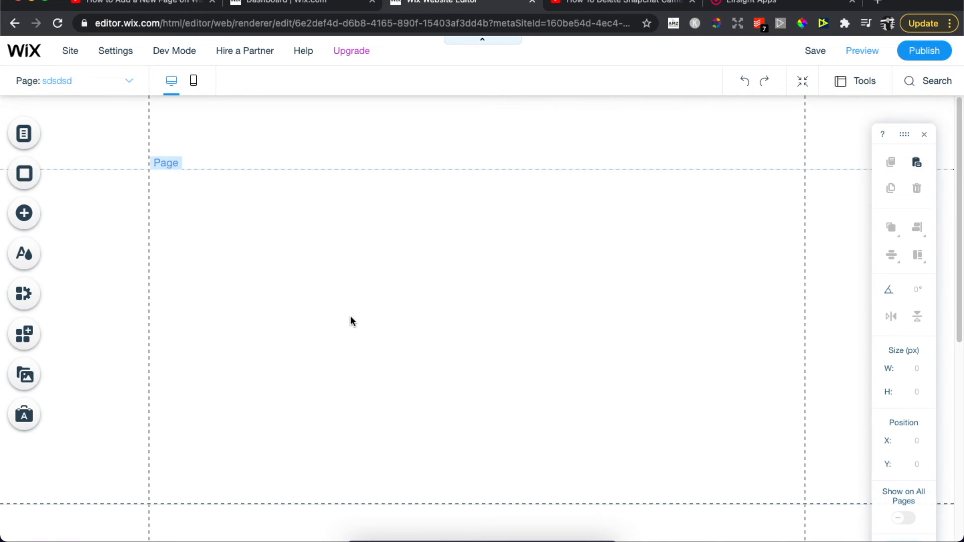